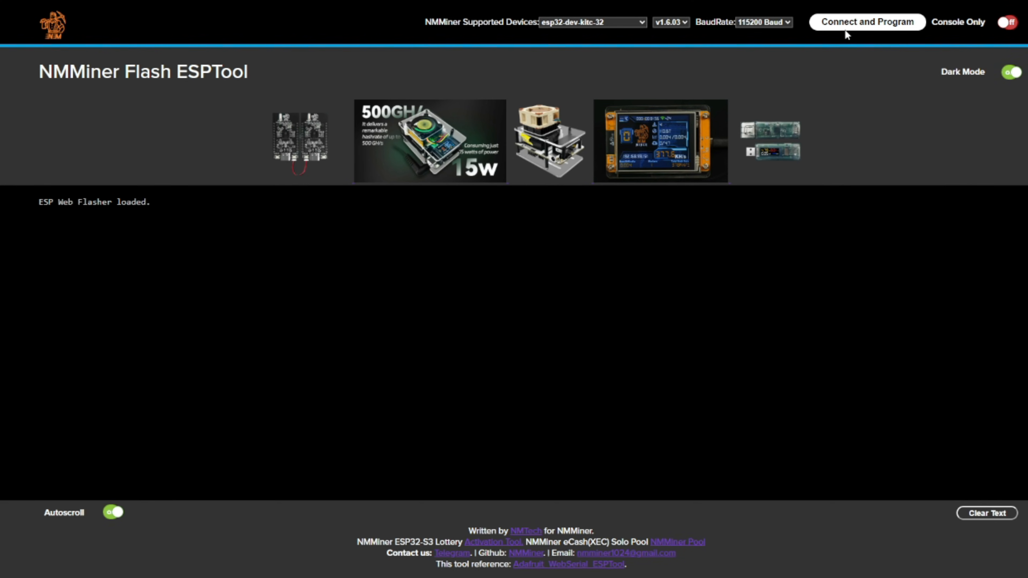
Step: Connect the flasher to the ESP32 board over USB Serial (COM8)
{"action": "left_click", "coordinate": [866, 21]}
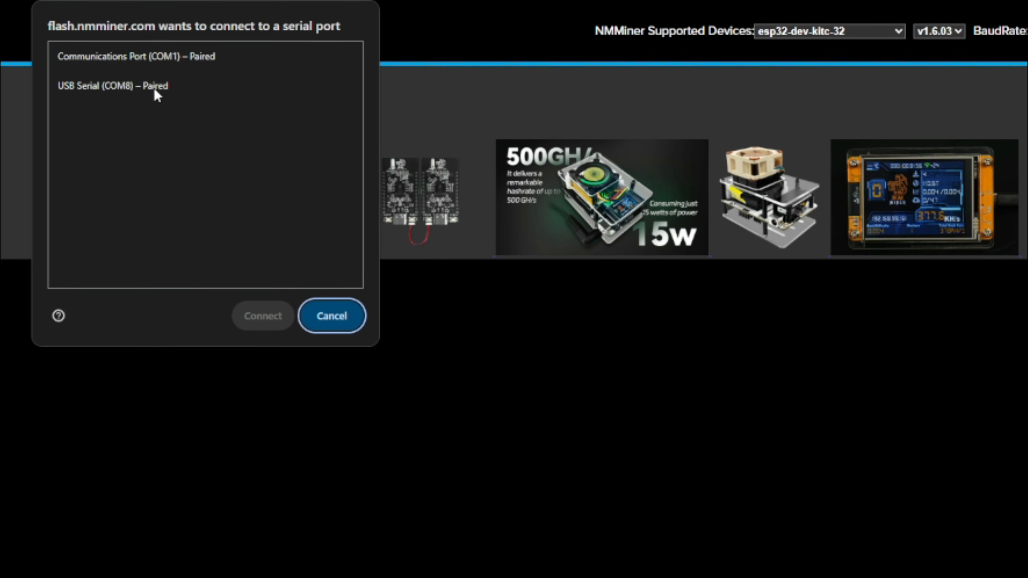
{"action": "left_click", "coordinate": [262, 315]}
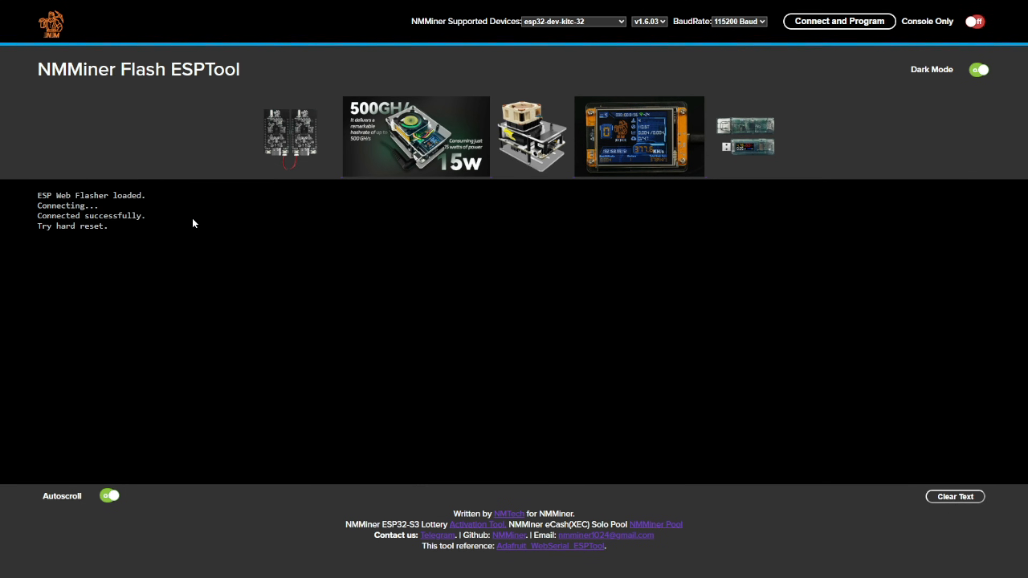
Step: Flash bootloader.bin, partitions.bin, boot_app0.bin and firmware.bin onto the board
{"action": "left_click", "coordinate": [839, 21]}
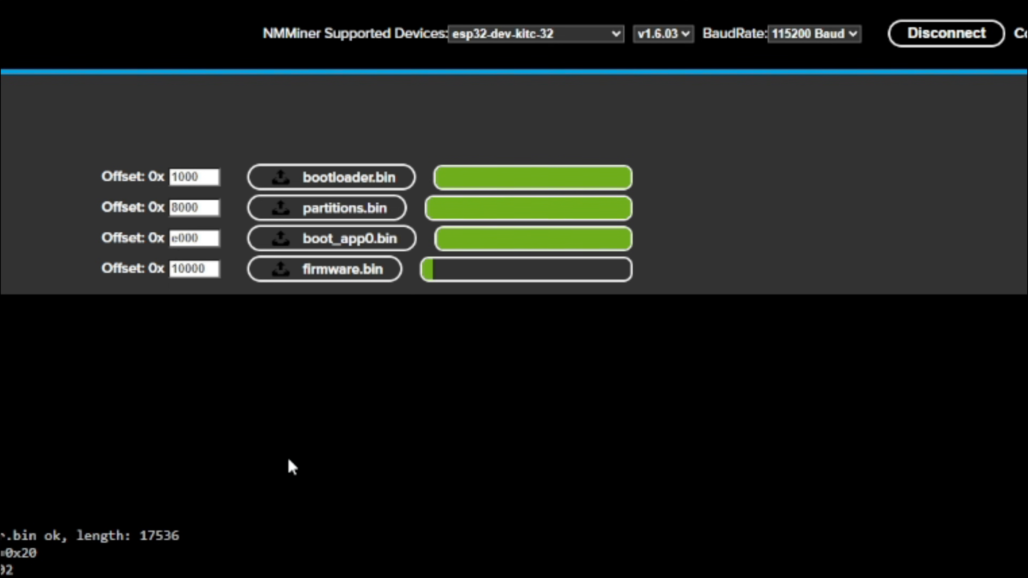
{"action": "mouse_move", "coordinate": [129, 145]}
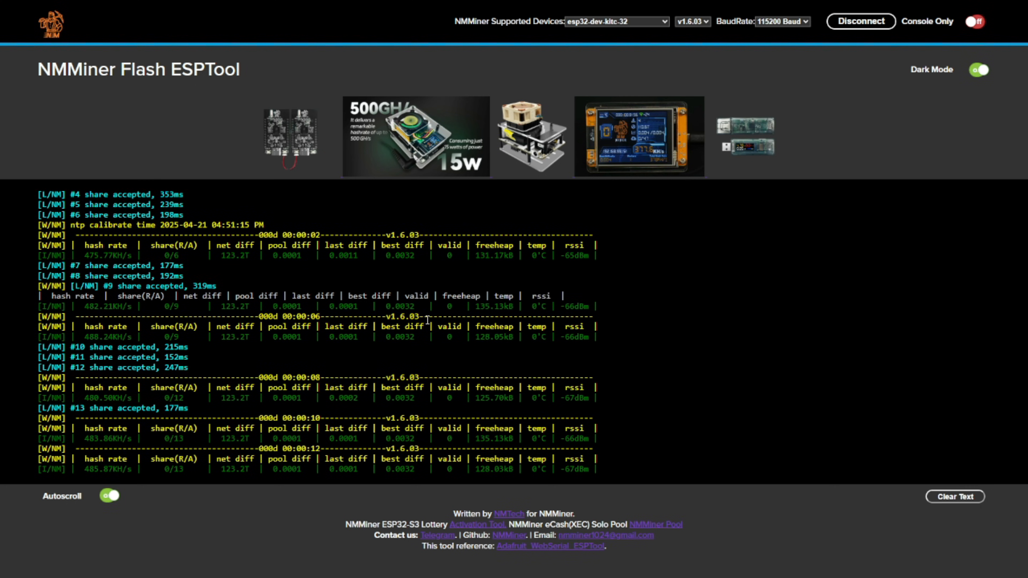
Step: Scroll the console to see the miner's share accepted lines and hash rate table
{"action": "scroll", "scroll_direction": "down", "scroll_amount": 3}
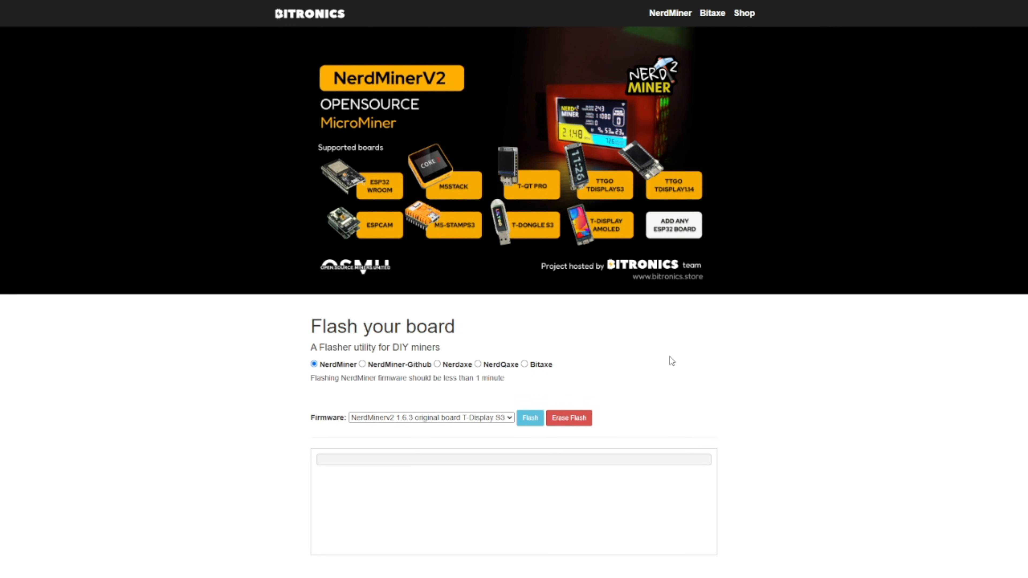
Step: Choose the T-Display S3 NerdMiner build and start flashing it over USB Serial (COM8)
{"action": "left_click", "coordinate": [430, 418]}
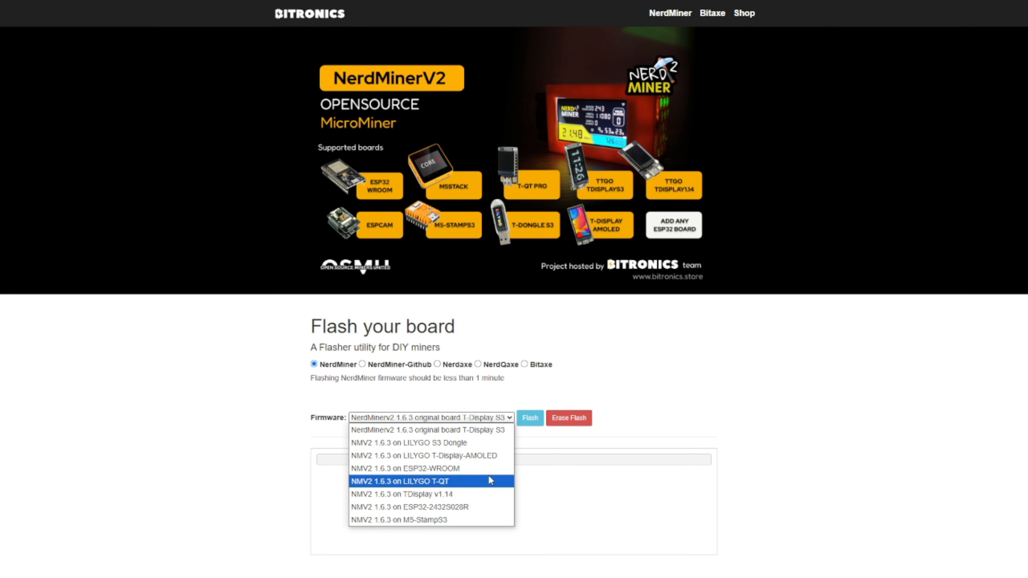
{"action": "mouse_move", "coordinate": [482, 477]}
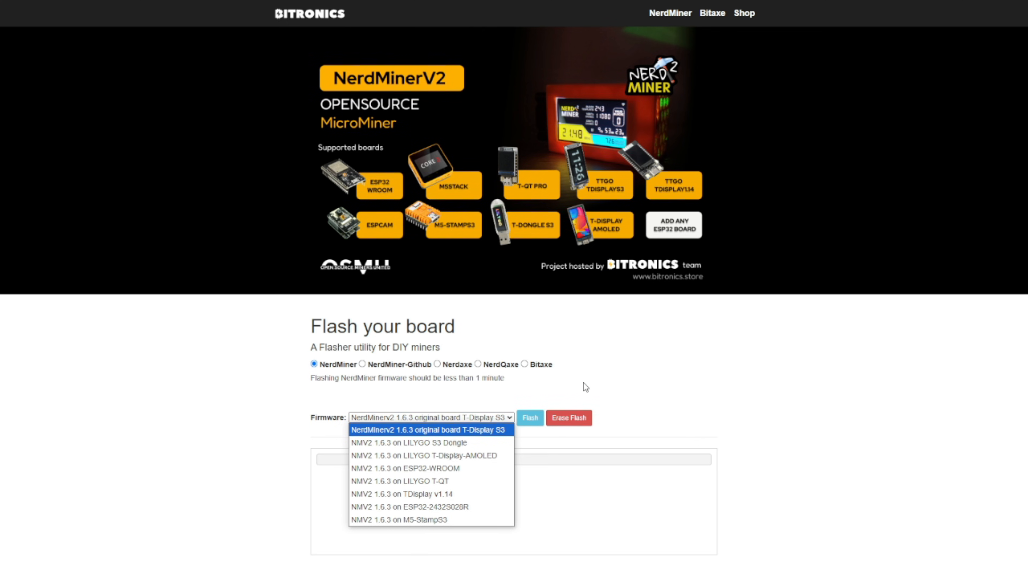
{"action": "left_click", "coordinate": [529, 418]}
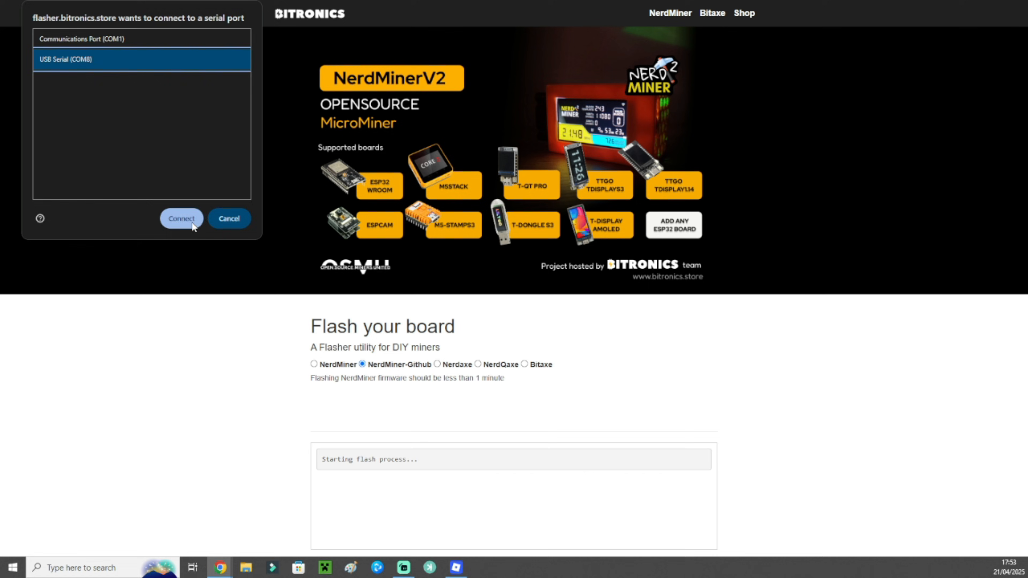
{"action": "left_click", "coordinate": [181, 218]}
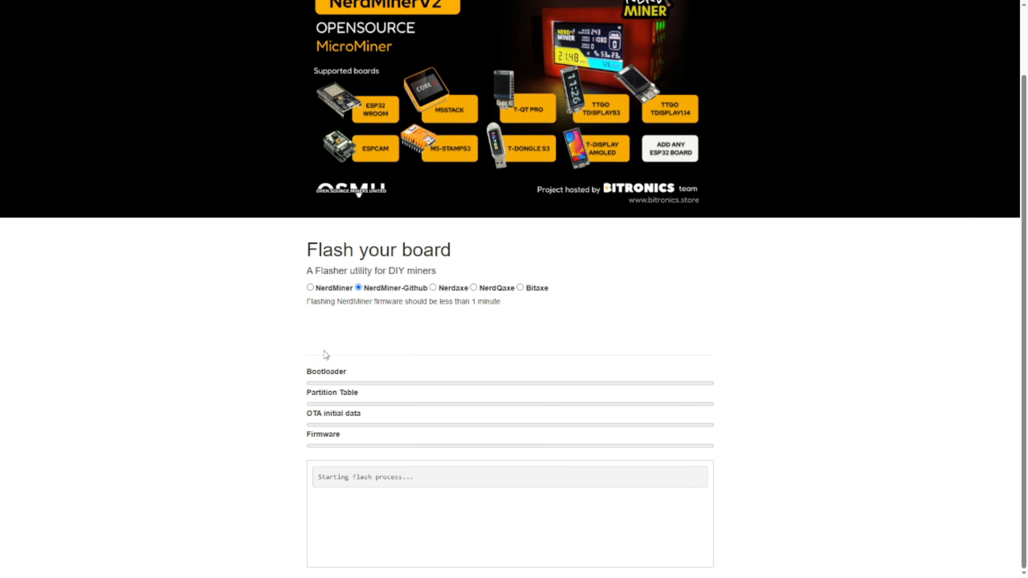